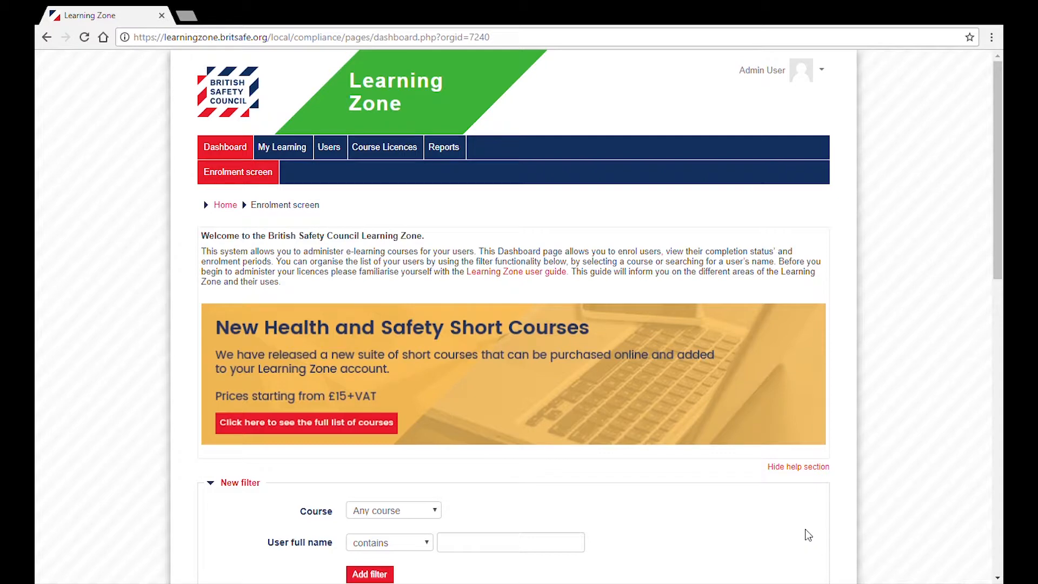
- Show the organisation's Users list with its three existing accounts
{"action": "left_click", "coordinate": [329, 147]}
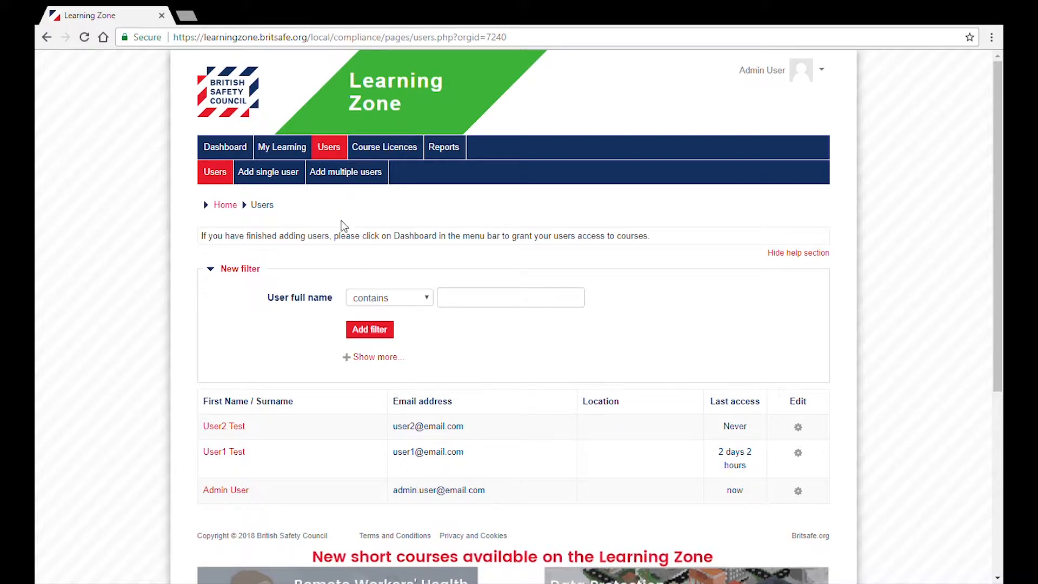
{"action": "mouse_move", "coordinate": [339, 322]}
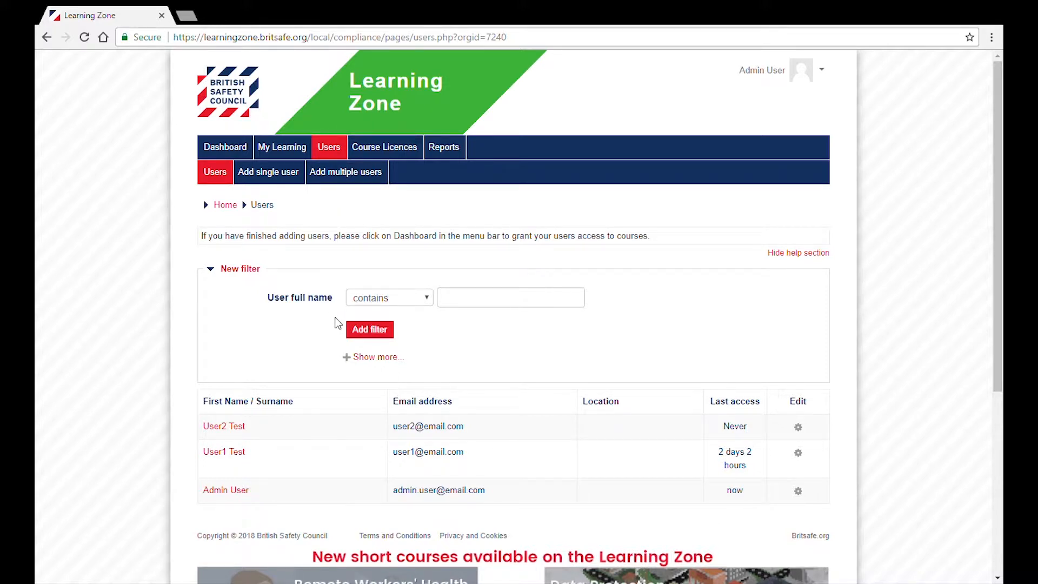
- Bring up the Add single user form with empty name and email fields
{"action": "left_click", "coordinate": [268, 171]}
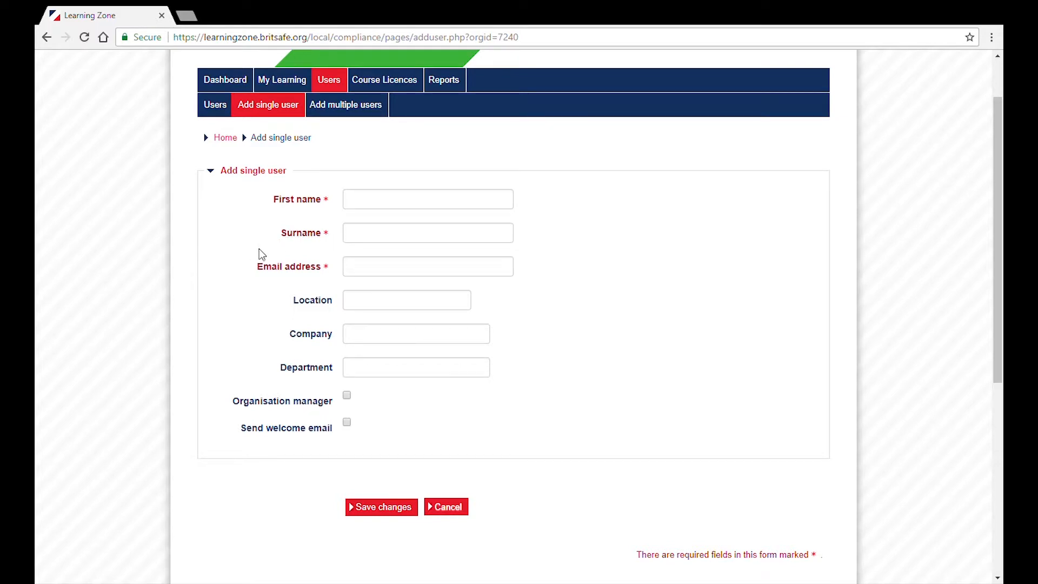
{"action": "mouse_move", "coordinate": [326, 306]}
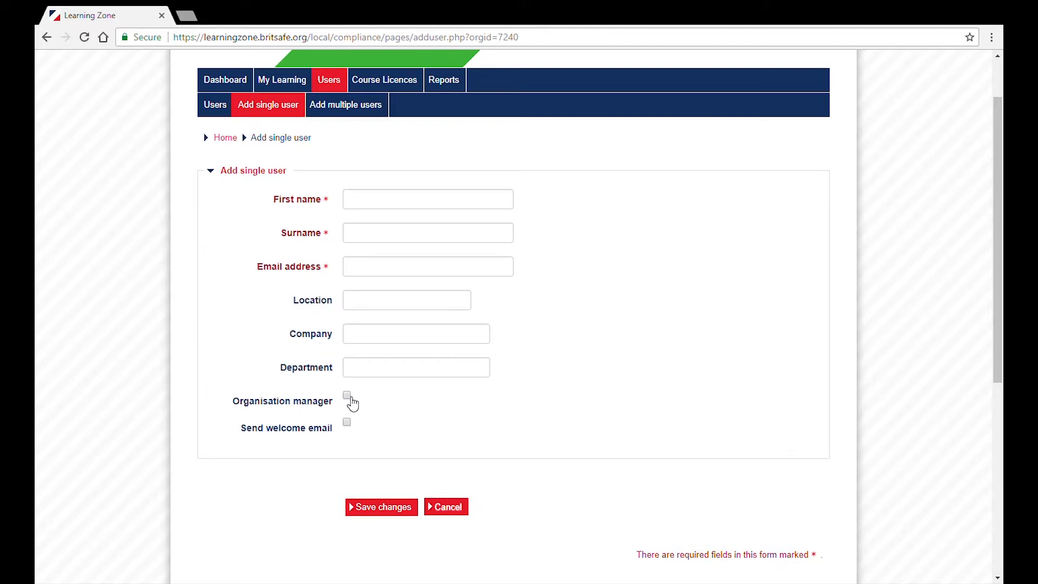
{"action": "mouse_move", "coordinate": [347, 425]}
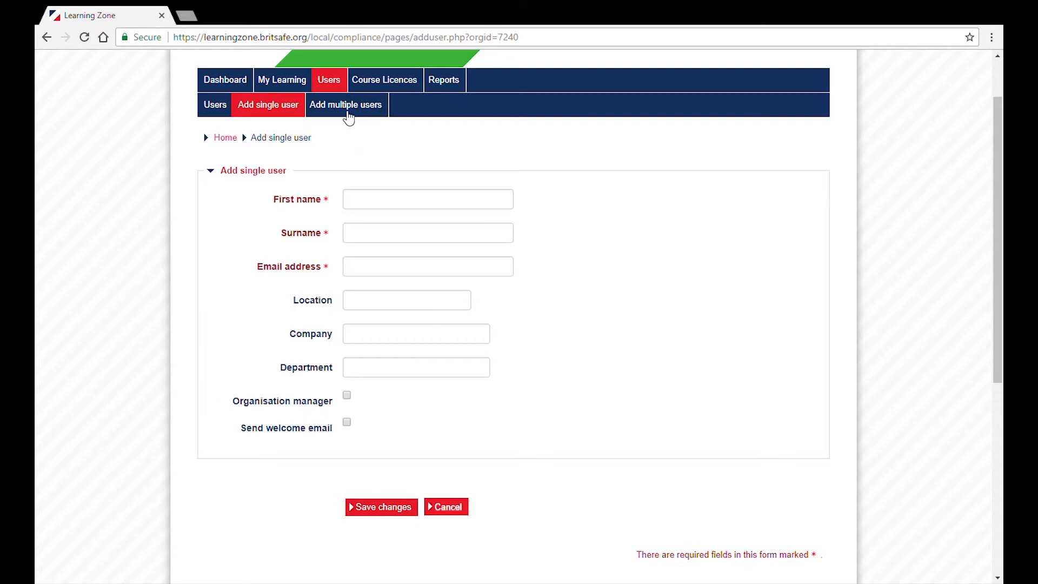
- Show the Add multiple users page with its empty comma-separated entry box
{"action": "left_click", "coordinate": [346, 104]}
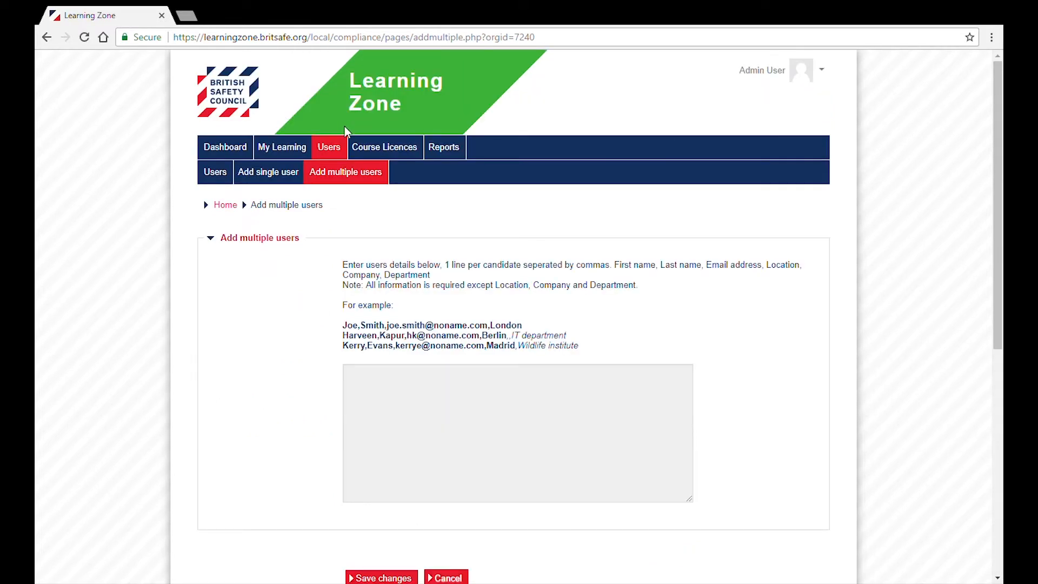
{"action": "mouse_move", "coordinate": [439, 306]}
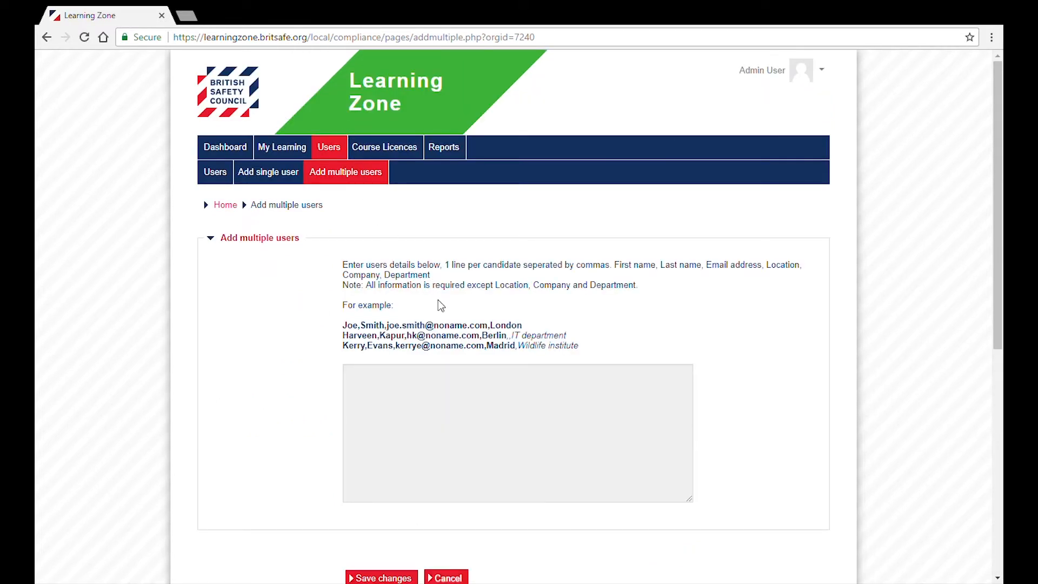
{"action": "scroll", "scroll_direction": "down", "scroll_amount": 3}
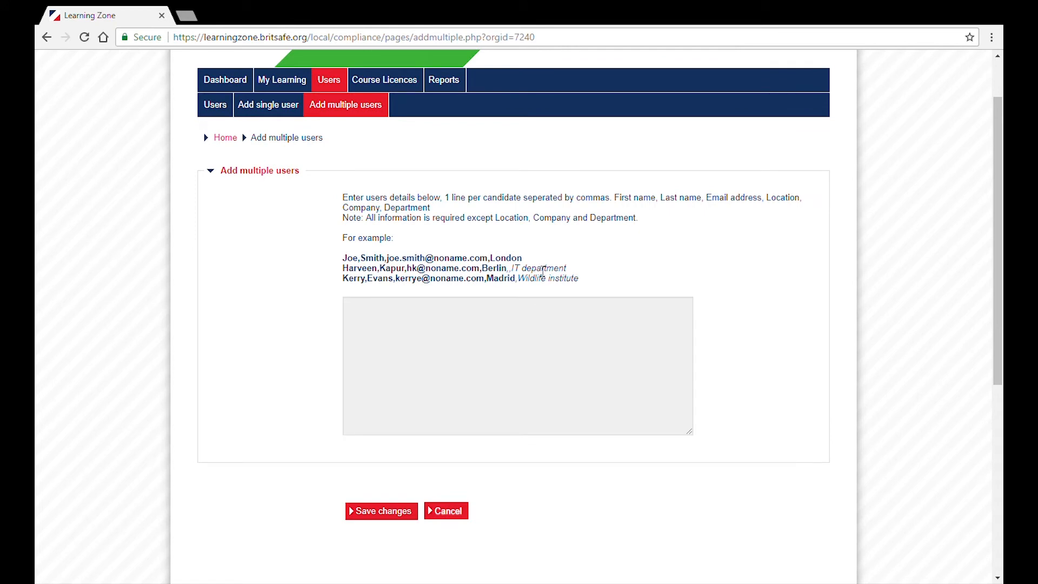
{"action": "mouse_move", "coordinate": [580, 302]}
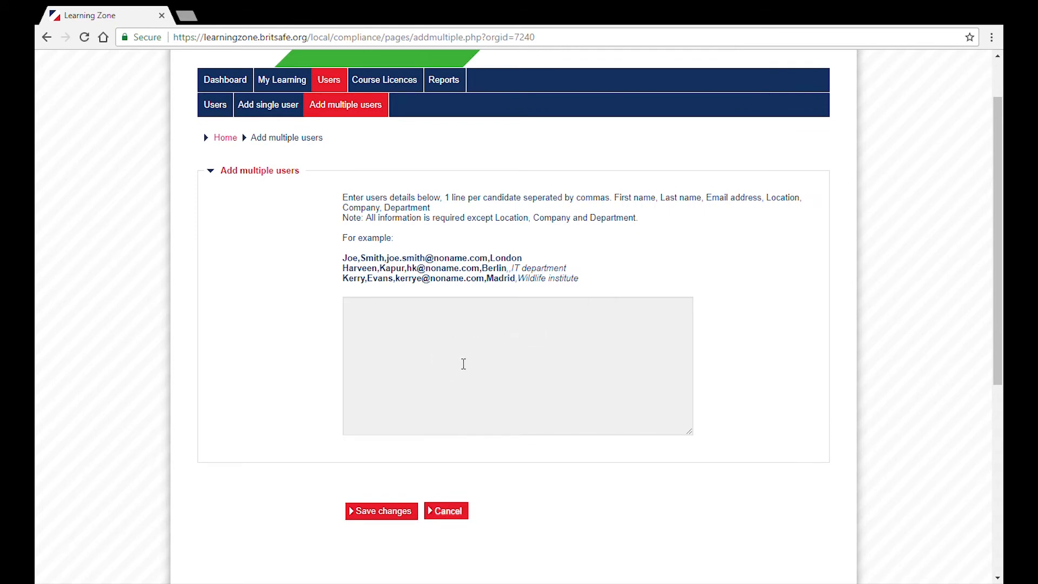
{"action": "mouse_move", "coordinate": [541, 371]}
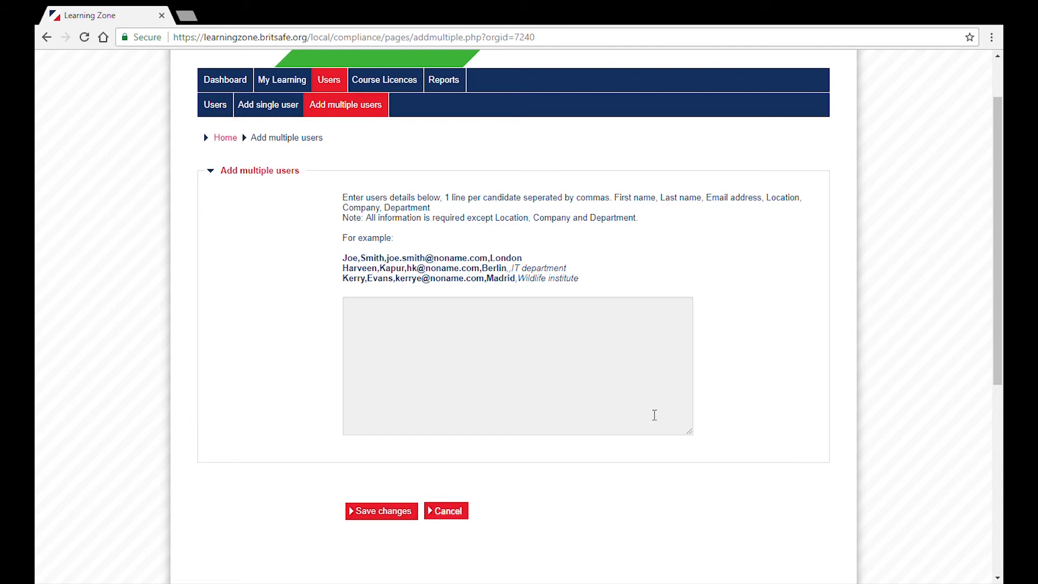
{"action": "mouse_move", "coordinate": [670, 418]}
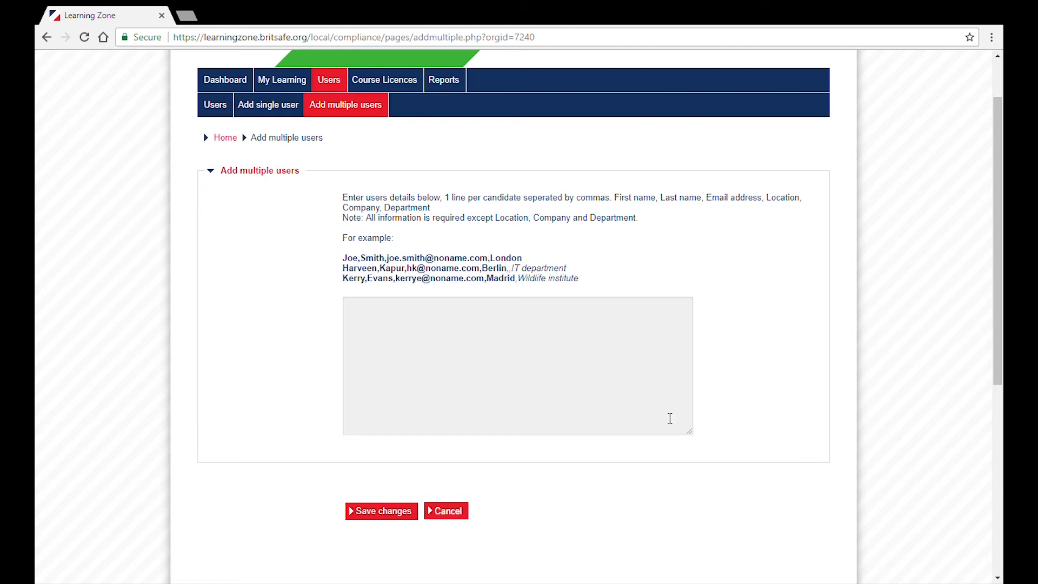
{"action": "mouse_move", "coordinate": [935, 154]}
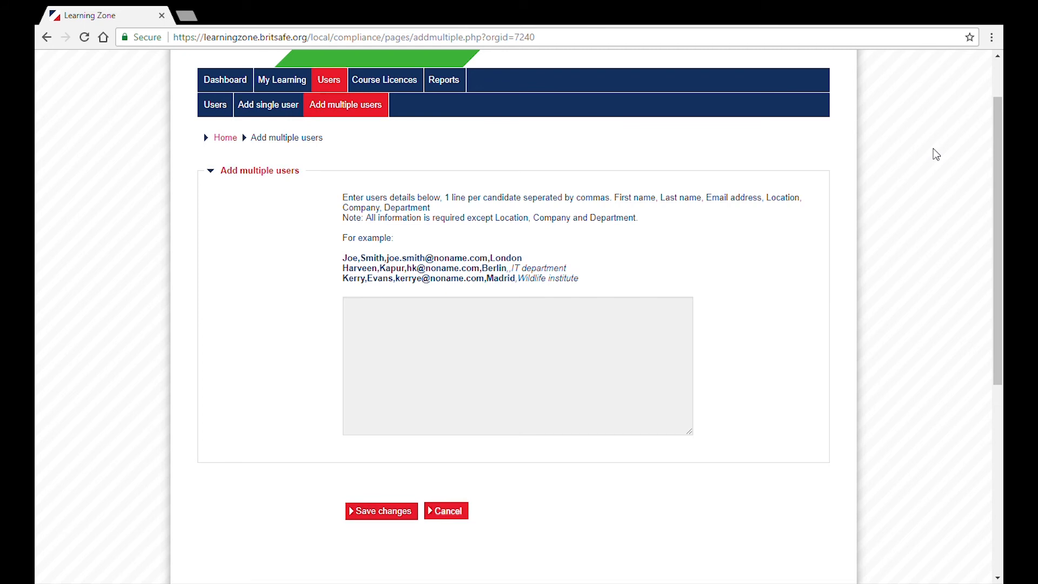